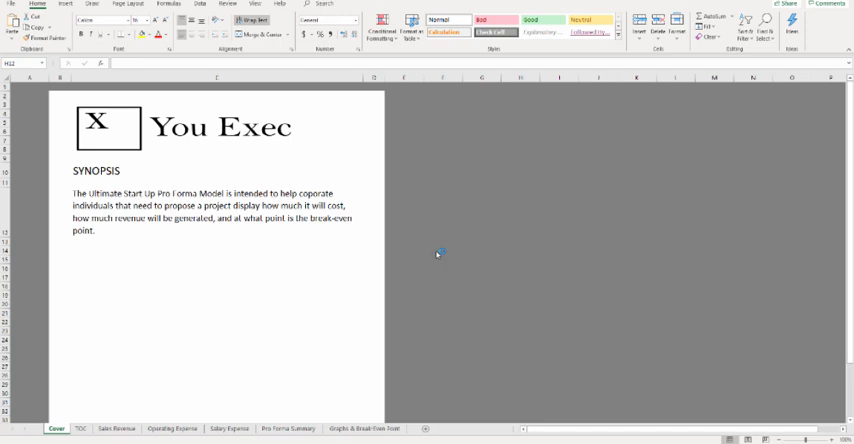
{"action": "mouse_move", "coordinate": [406, 261]}
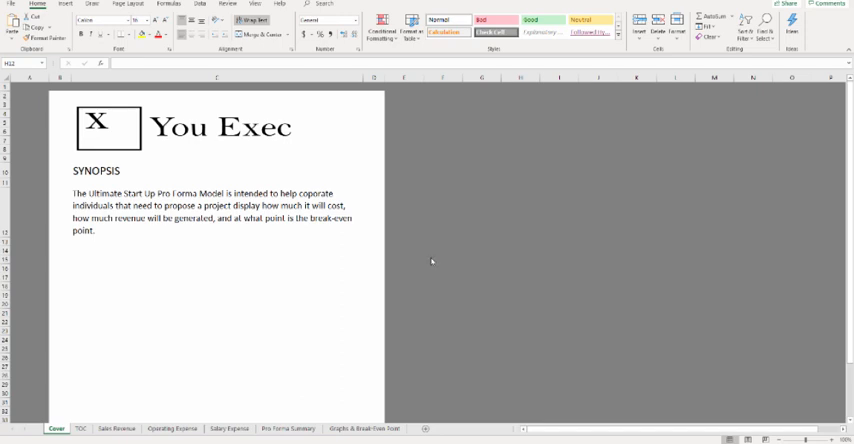
{"action": "mouse_move", "coordinate": [444, 301]}
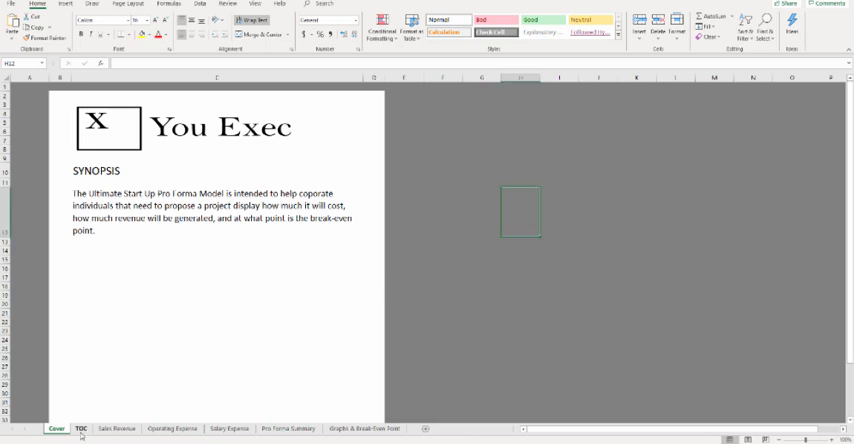
- Open the TOC sheet and scroll down to its COLOR KEY section
{"action": "left_click", "coordinate": [81, 428]}
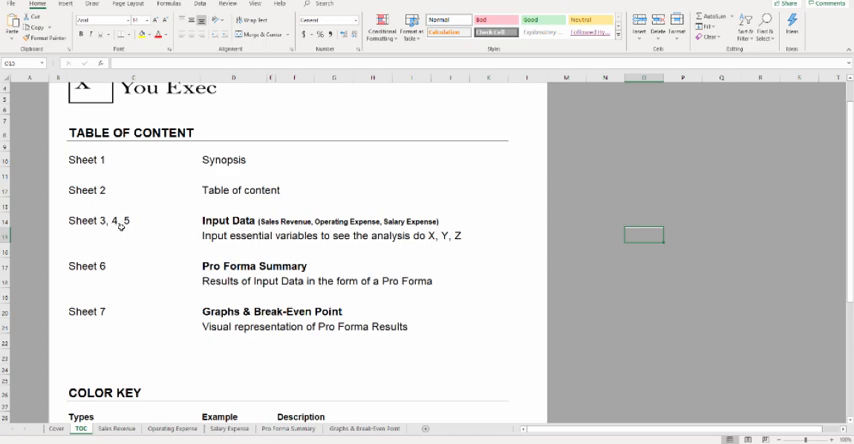
{"action": "mouse_move", "coordinate": [158, 222]}
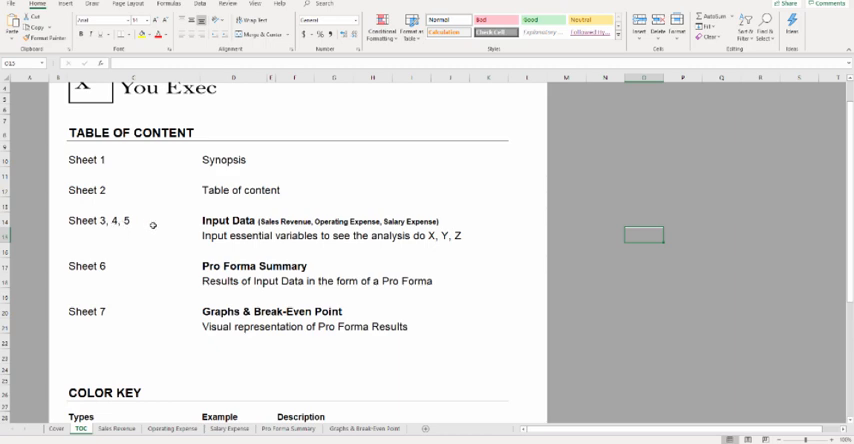
{"action": "mouse_move", "coordinate": [128, 252]}
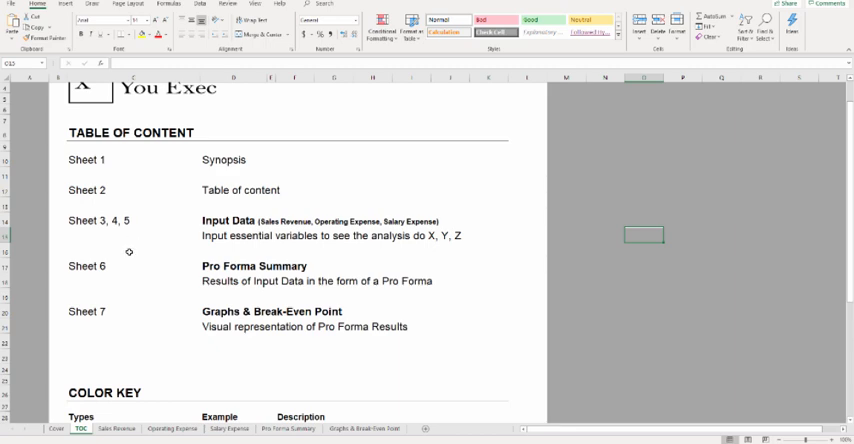
{"action": "scroll", "scroll_direction": "down", "scroll_amount": 3}
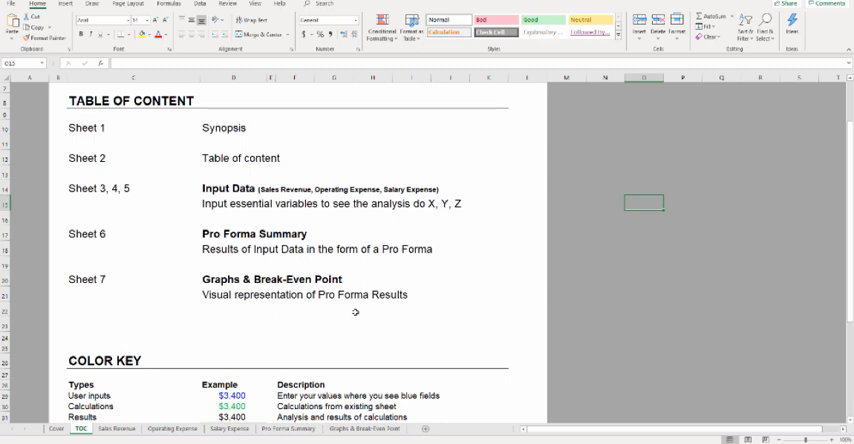
{"action": "scroll", "scroll_direction": "down", "scroll_amount": 3}
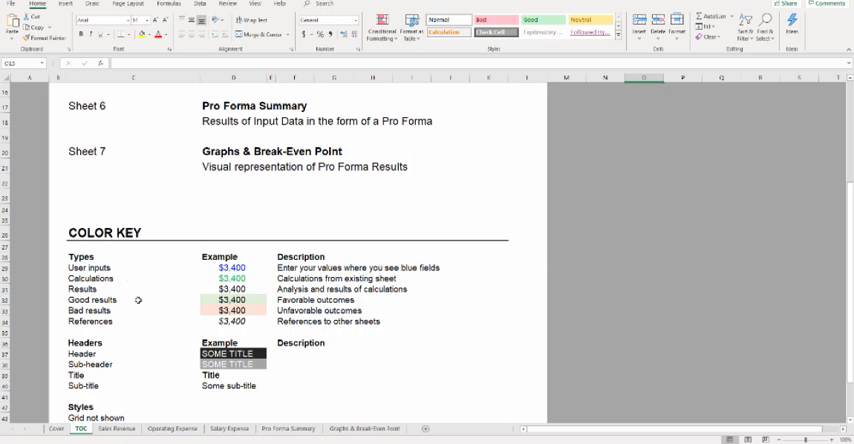
{"action": "mouse_move", "coordinate": [204, 273]}
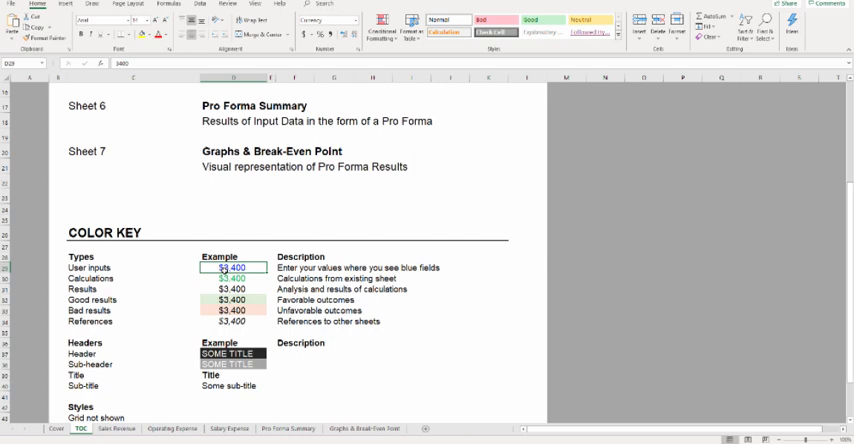
- Inspect the calculations and results example cells in the color key, then open Sales Revenue
{"action": "left_click", "coordinate": [226, 278]}
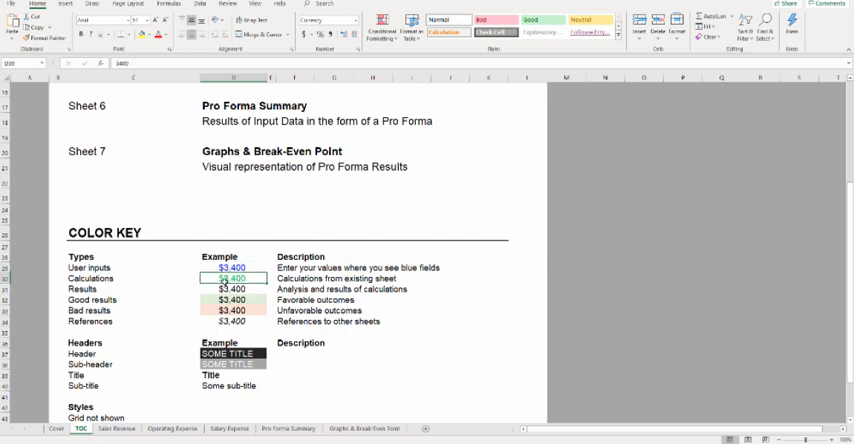
{"action": "left_click", "coordinate": [232, 289]}
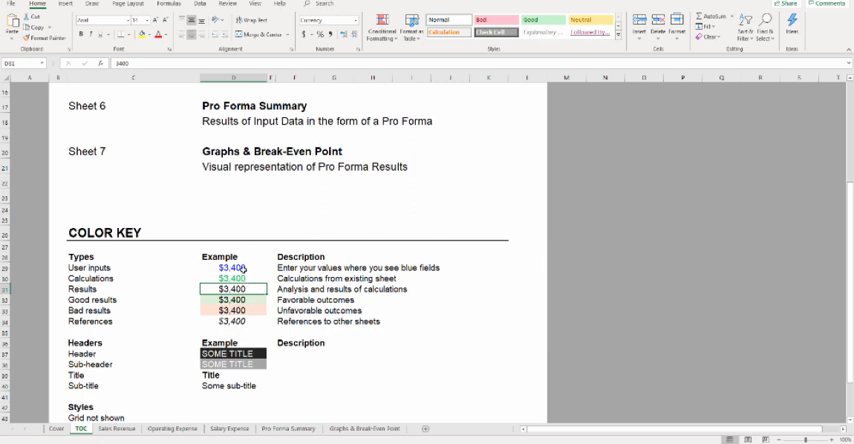
{"action": "left_click", "coordinate": [105, 428]}
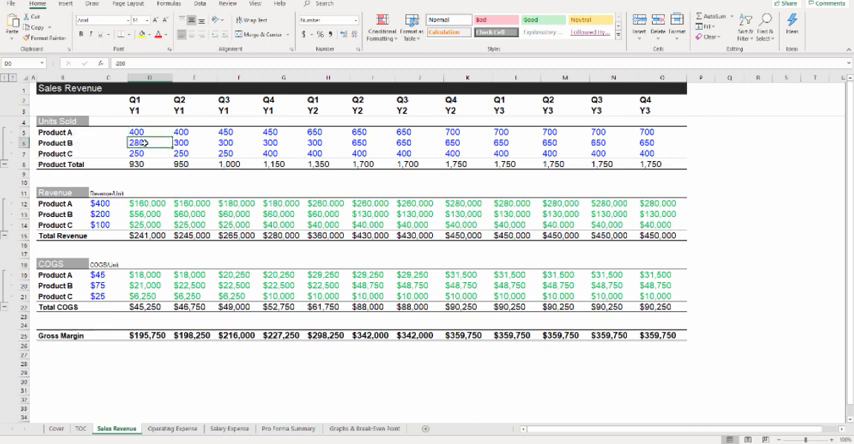
- Enter 450 as Product A's Q1 Y1 units and check the revenue-per-unit cells
{"action": "left_click", "coordinate": [135, 148]}
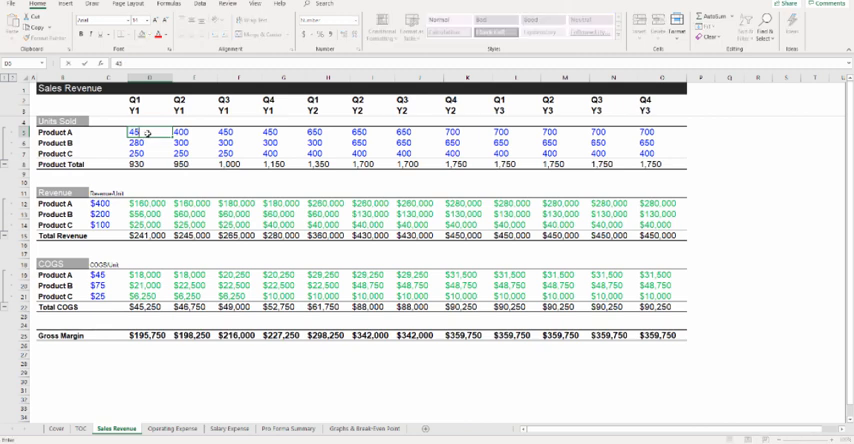
{"action": "type", "text": "450"}
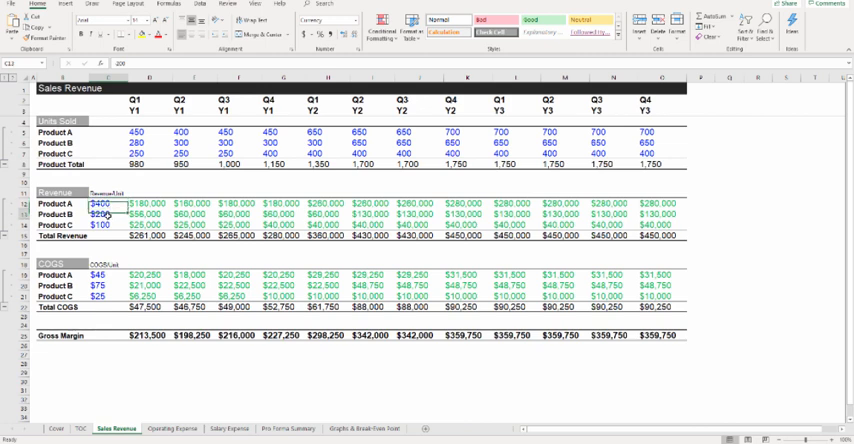
{"action": "left_click", "coordinate": [99, 226]}
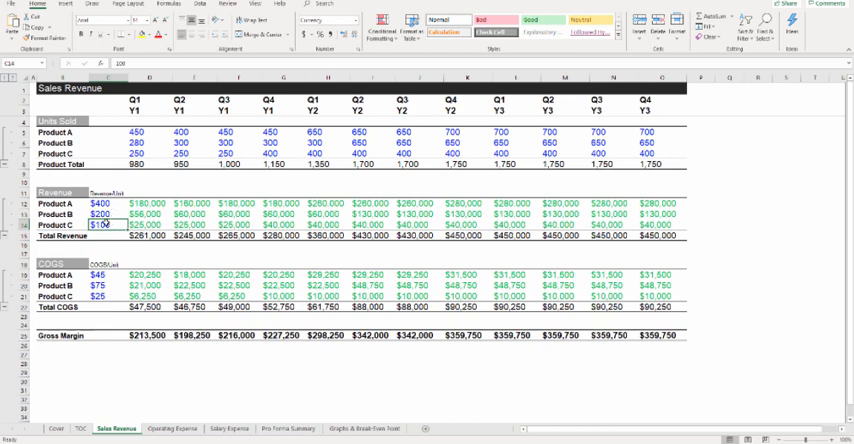
{"action": "left_click", "coordinate": [103, 203]}
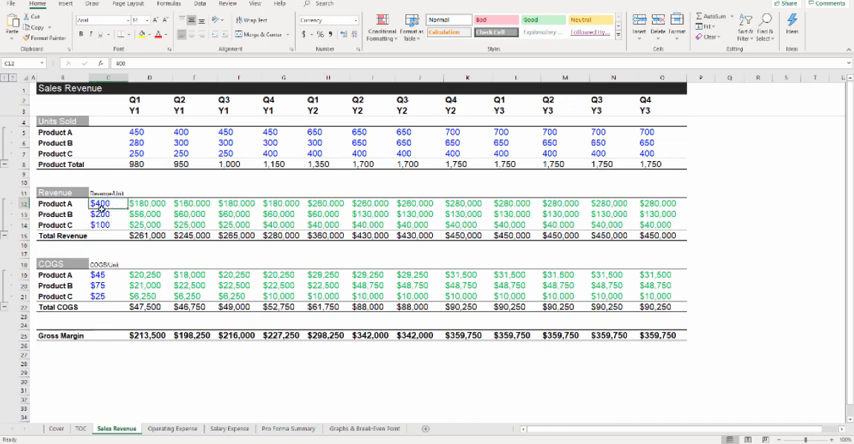
{"action": "type", "text": "450"}
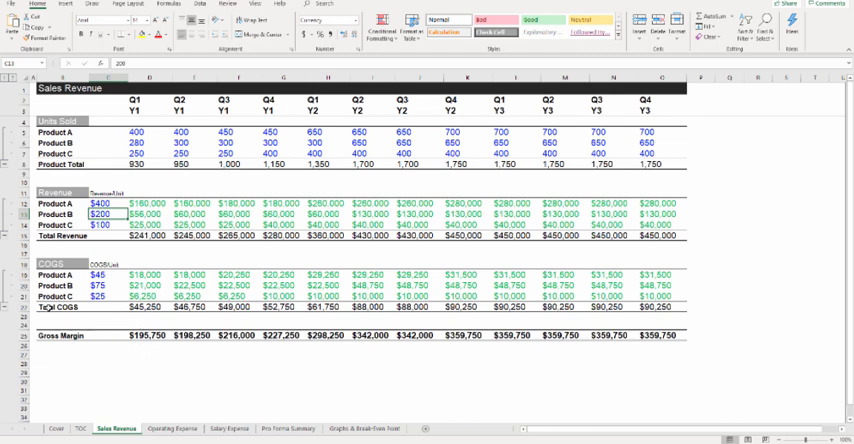
{"action": "mouse_move", "coordinate": [437, 176]}
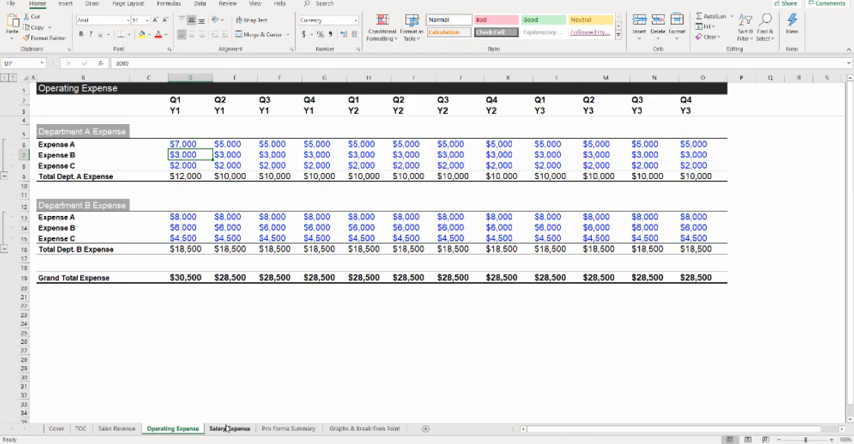
- Open the Salary Expense sheet listing Department A and B headcounts
{"action": "left_click", "coordinate": [227, 427]}
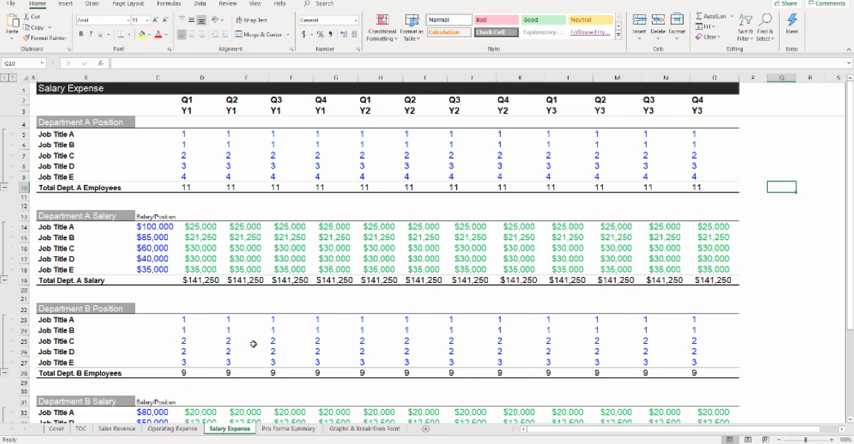
{"action": "mouse_move", "coordinate": [63, 121]}
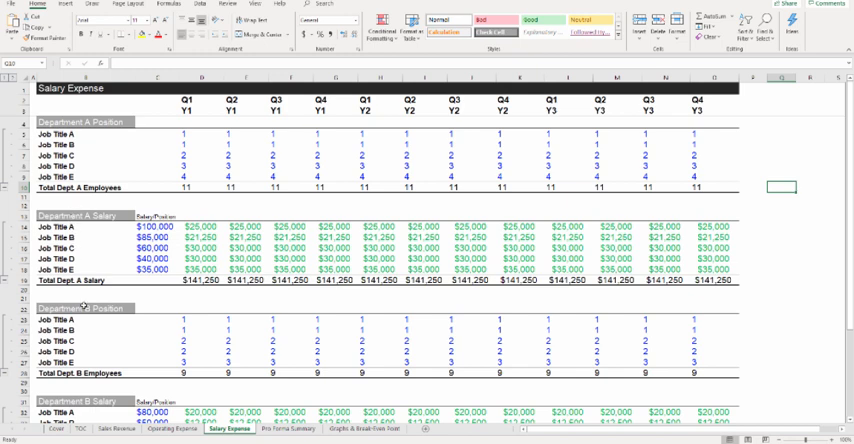
{"action": "mouse_move", "coordinate": [88, 146]}
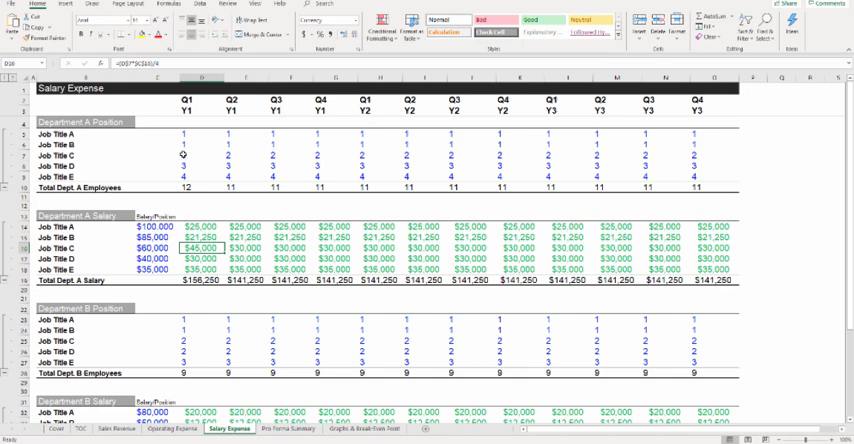
- Check Job Title D's Q1 Y1 headcount and Job Title C's salary, then scroll the tables
{"action": "left_click", "coordinate": [203, 157]}
{"action": "type", "text": "2"}
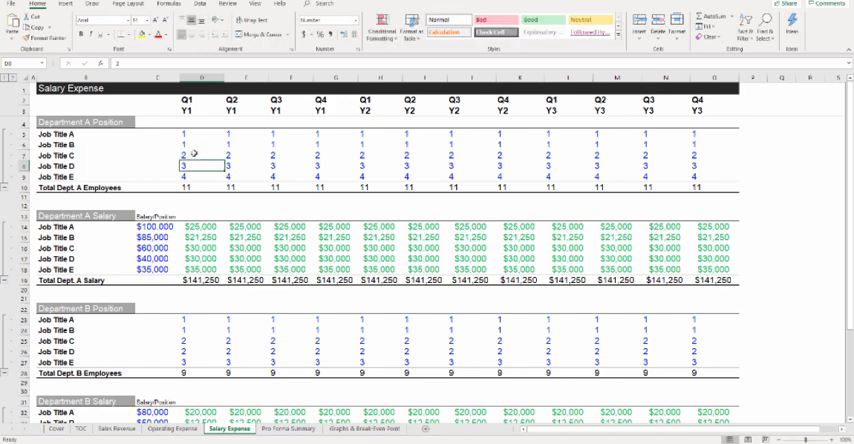
{"action": "left_click", "coordinate": [207, 247]}
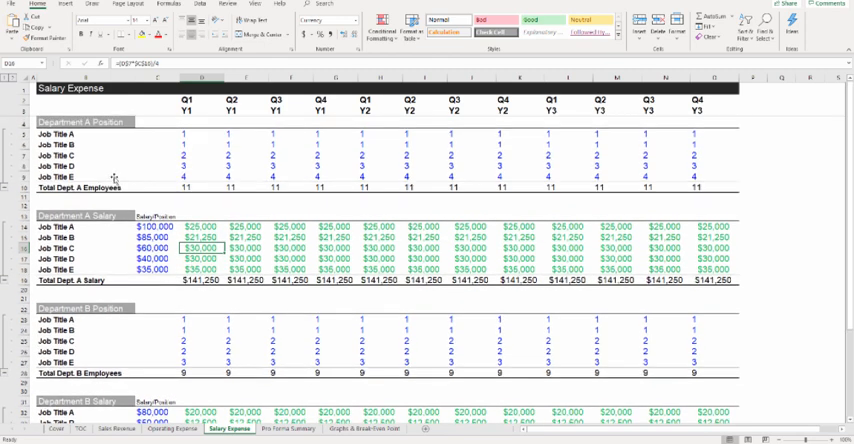
{"action": "scroll", "scroll_direction": "down", "scroll_amount": 3}
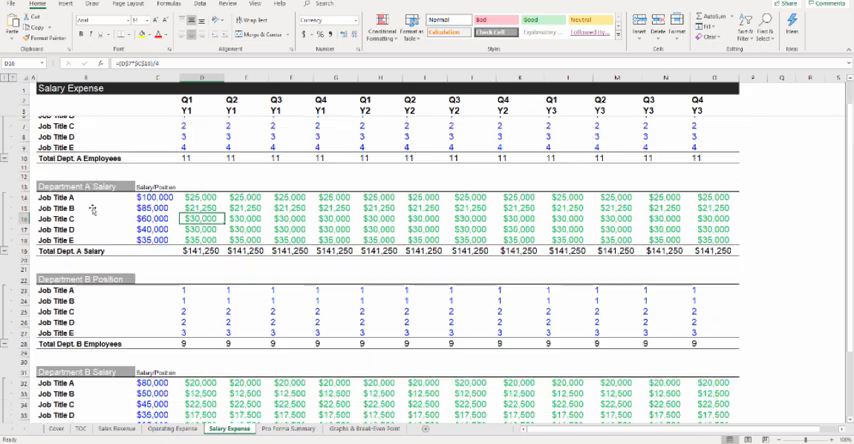
{"action": "scroll", "scroll_direction": "down", "scroll_amount": 3}
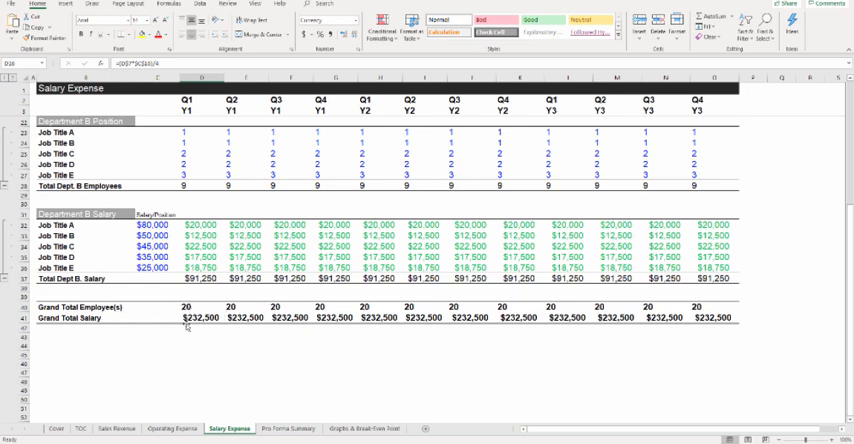
{"action": "scroll", "scroll_direction": "down", "scroll_amount": 3}
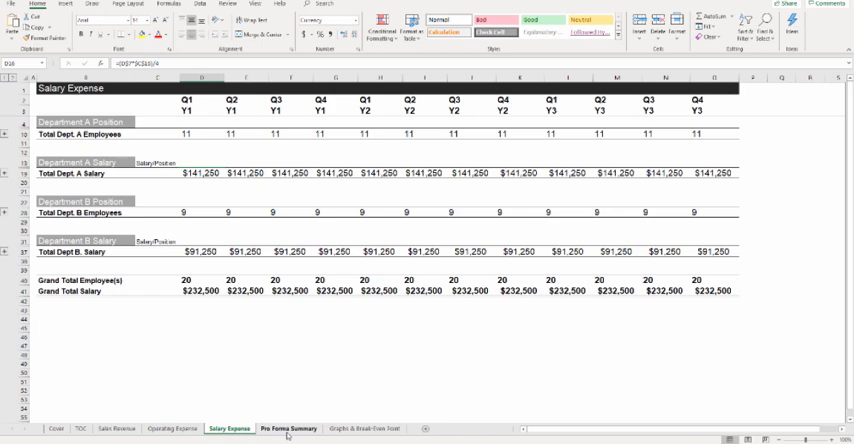
- Switch to the Pro Forma Summary sheet of quarterly revenue, costs and net profit
{"action": "left_click", "coordinate": [285, 428]}
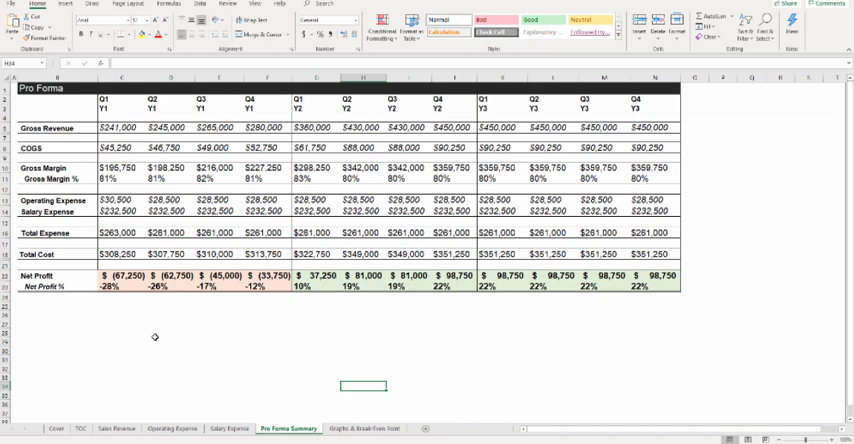
{"action": "mouse_move", "coordinate": [156, 352]}
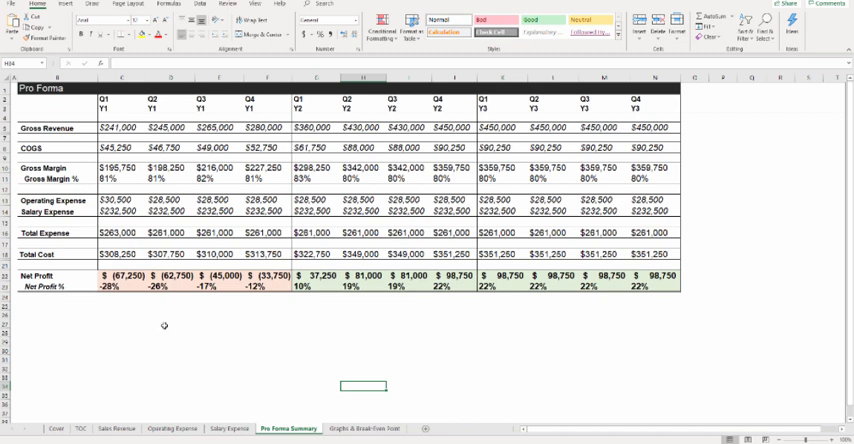
{"action": "mouse_move", "coordinate": [140, 328]}
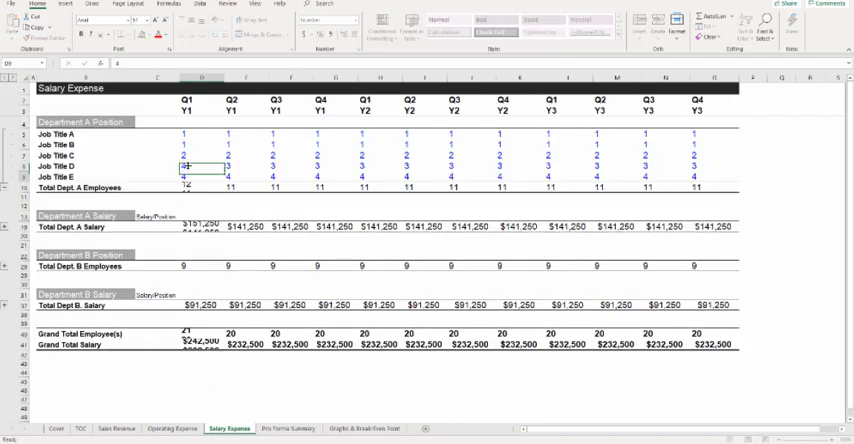
{"action": "left_click", "coordinate": [277, 428]}
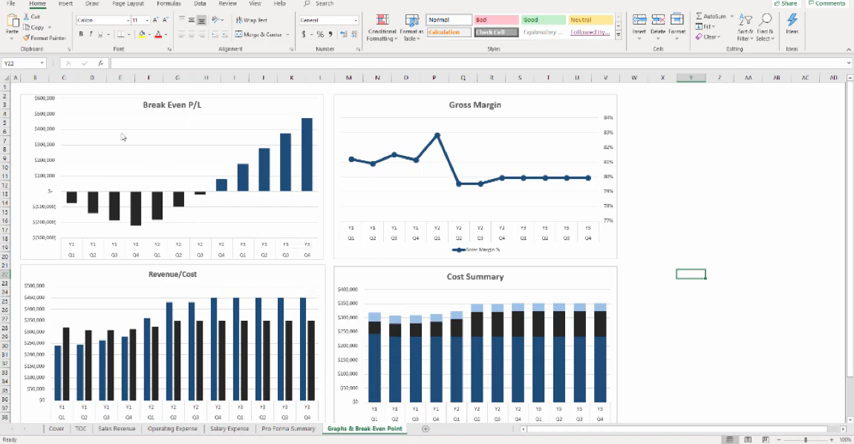
{"action": "mouse_move", "coordinate": [210, 110]}
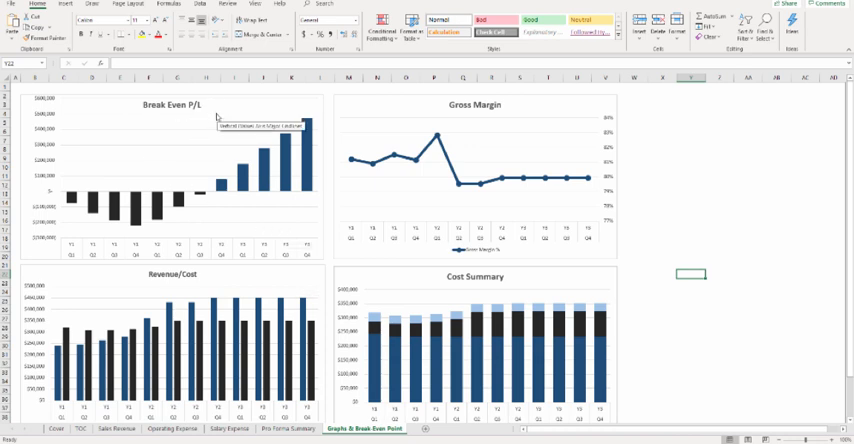
{"action": "mouse_move", "coordinate": [75, 247]}
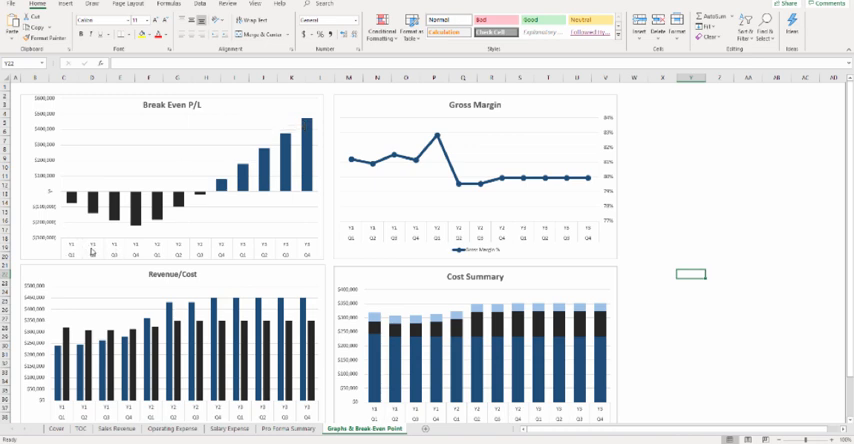
{"action": "mouse_move", "coordinate": [200, 245]}
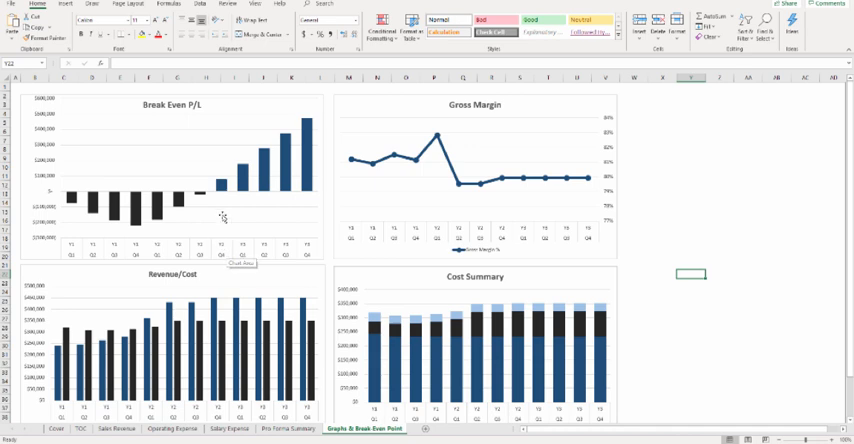
{"action": "mouse_move", "coordinate": [222, 208]}
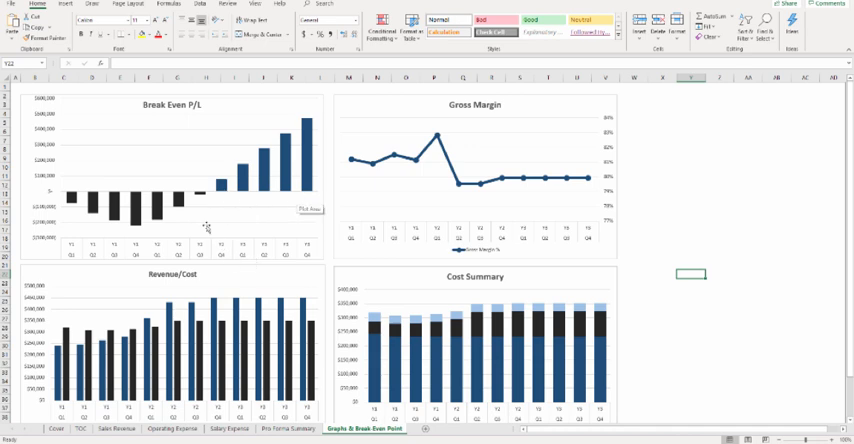
{"action": "scroll", "scroll_direction": "down", "scroll_amount": 3}
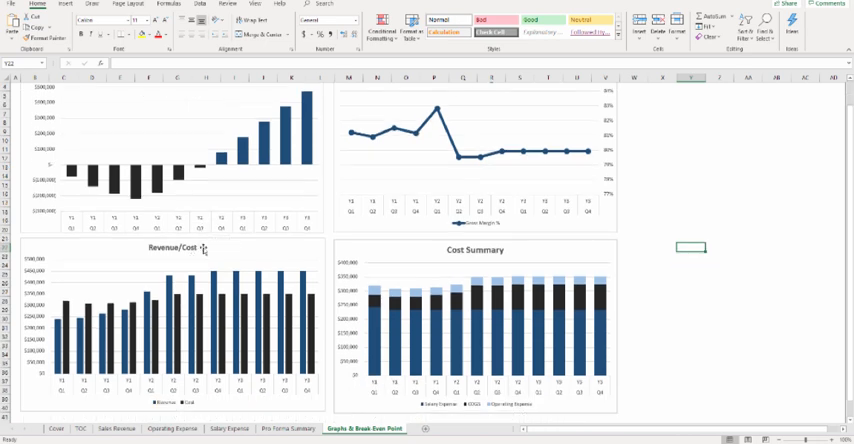
{"action": "mouse_move", "coordinate": [203, 248]}
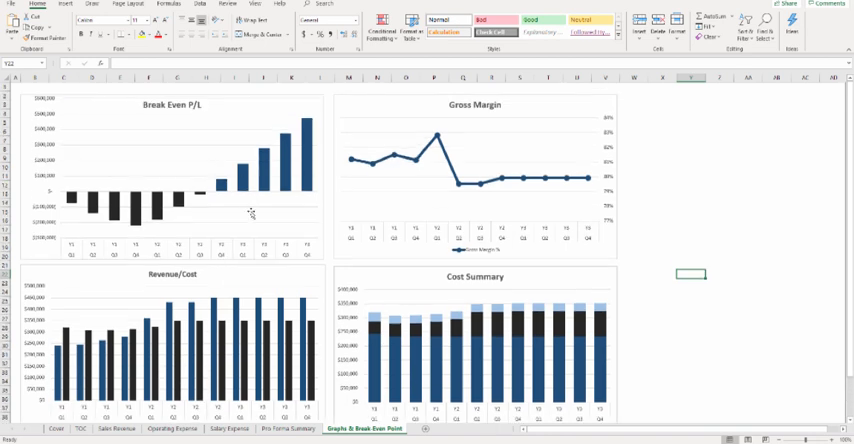
{"action": "mouse_move", "coordinate": [503, 138]}
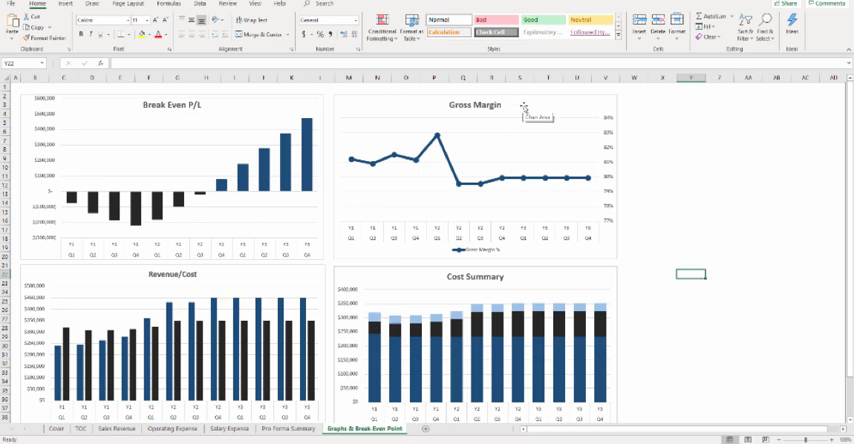
{"action": "mouse_move", "coordinate": [516, 123]}
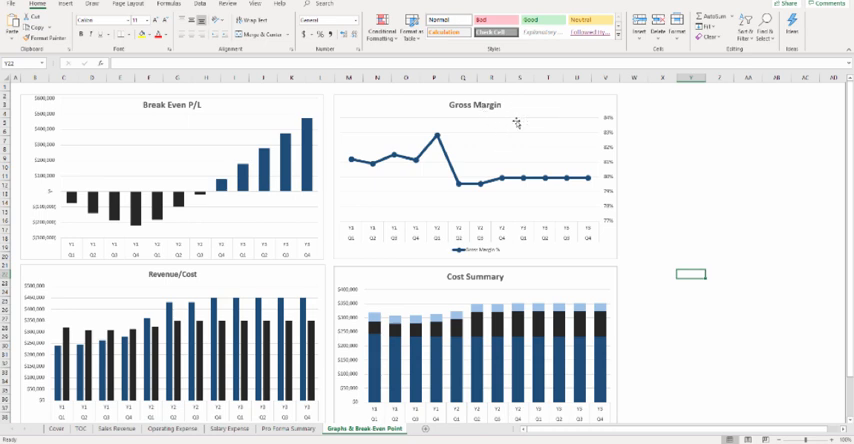
{"action": "mouse_move", "coordinate": [520, 130]}
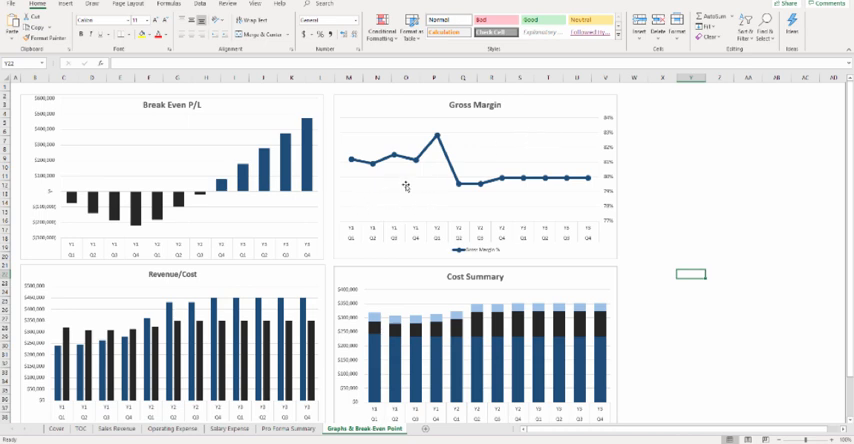
{"action": "mouse_move", "coordinate": [432, 191]}
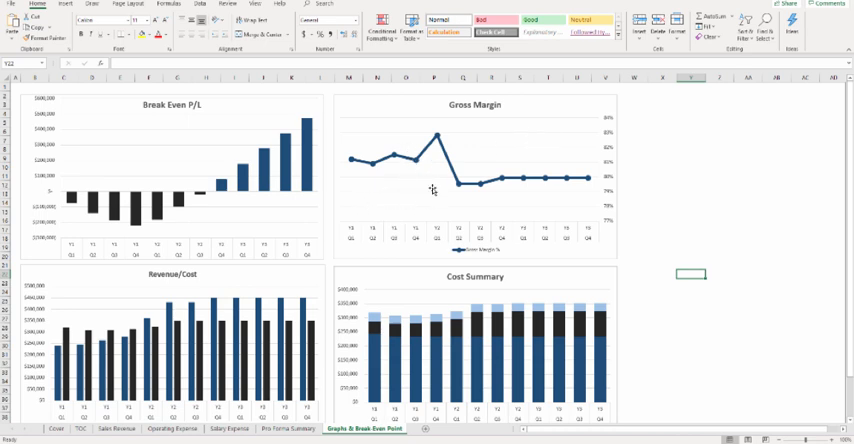
{"action": "mouse_move", "coordinate": [456, 230]}
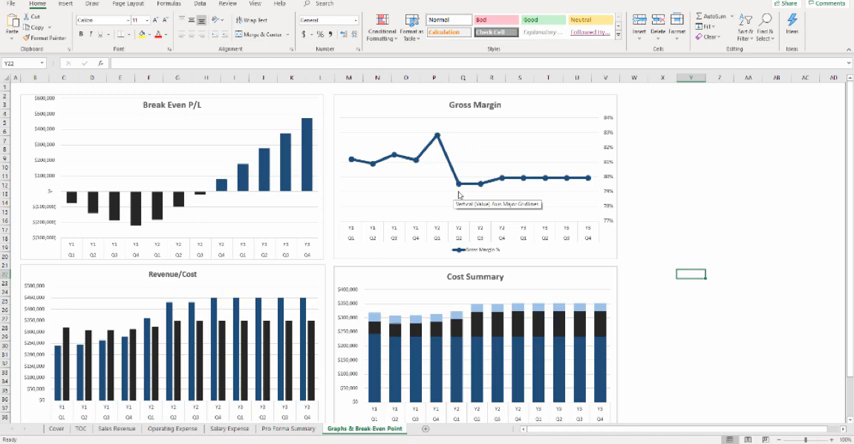
{"action": "mouse_move", "coordinate": [456, 191]}
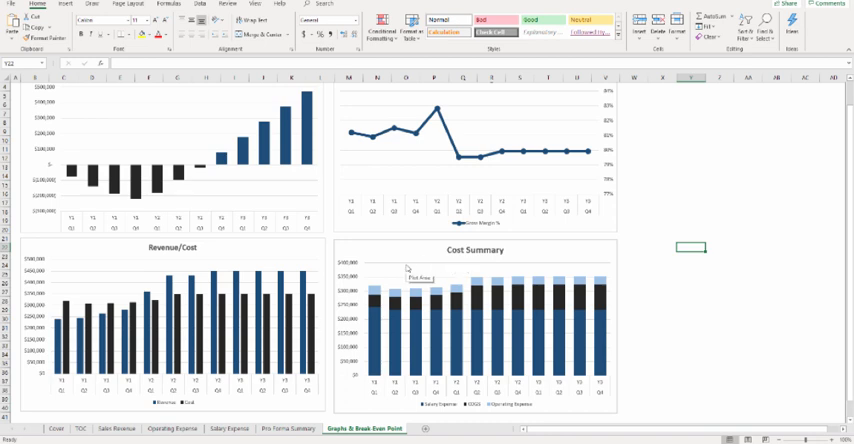
{"action": "mouse_move", "coordinate": [415, 347]}
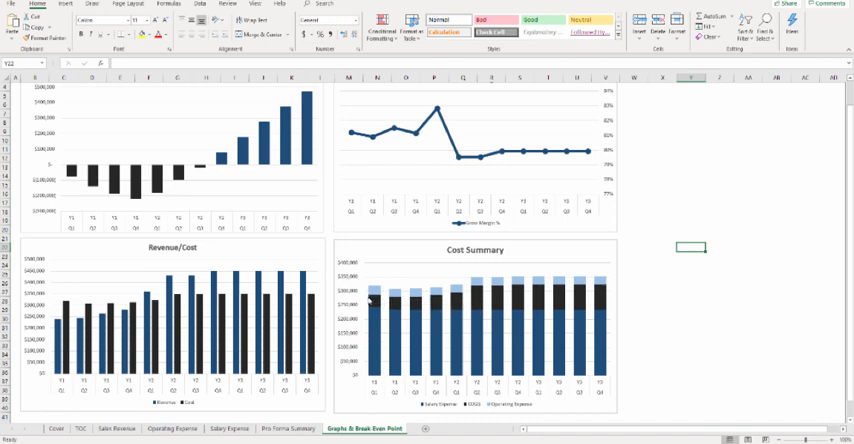
{"action": "mouse_move", "coordinate": [405, 312]}
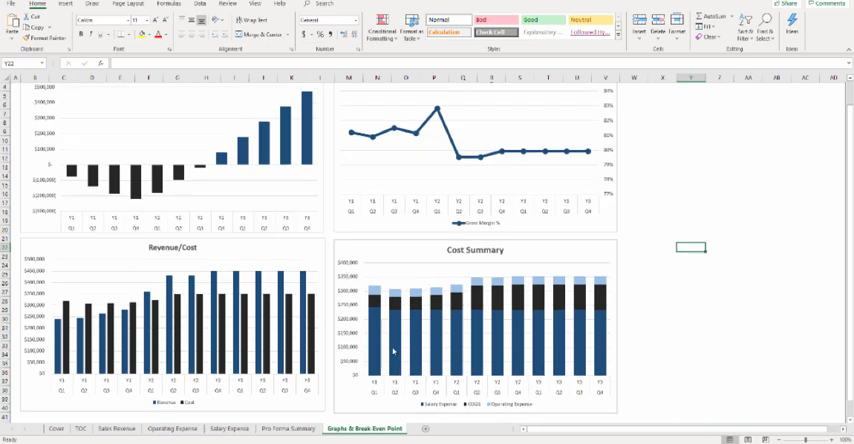
{"action": "mouse_move", "coordinate": [398, 350]}
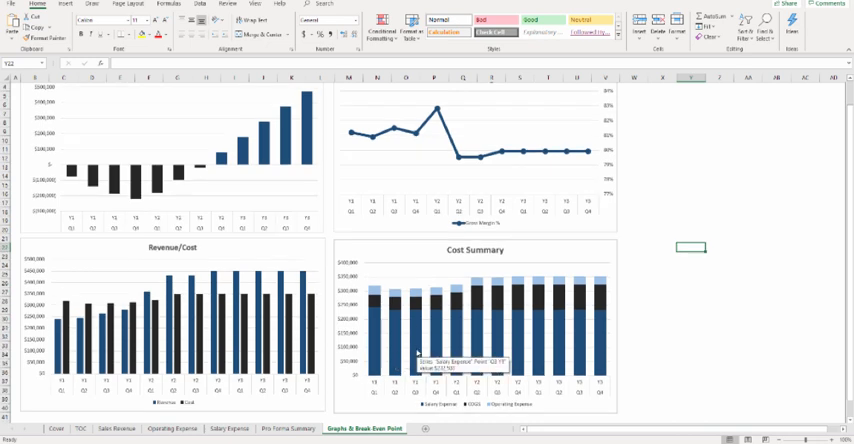